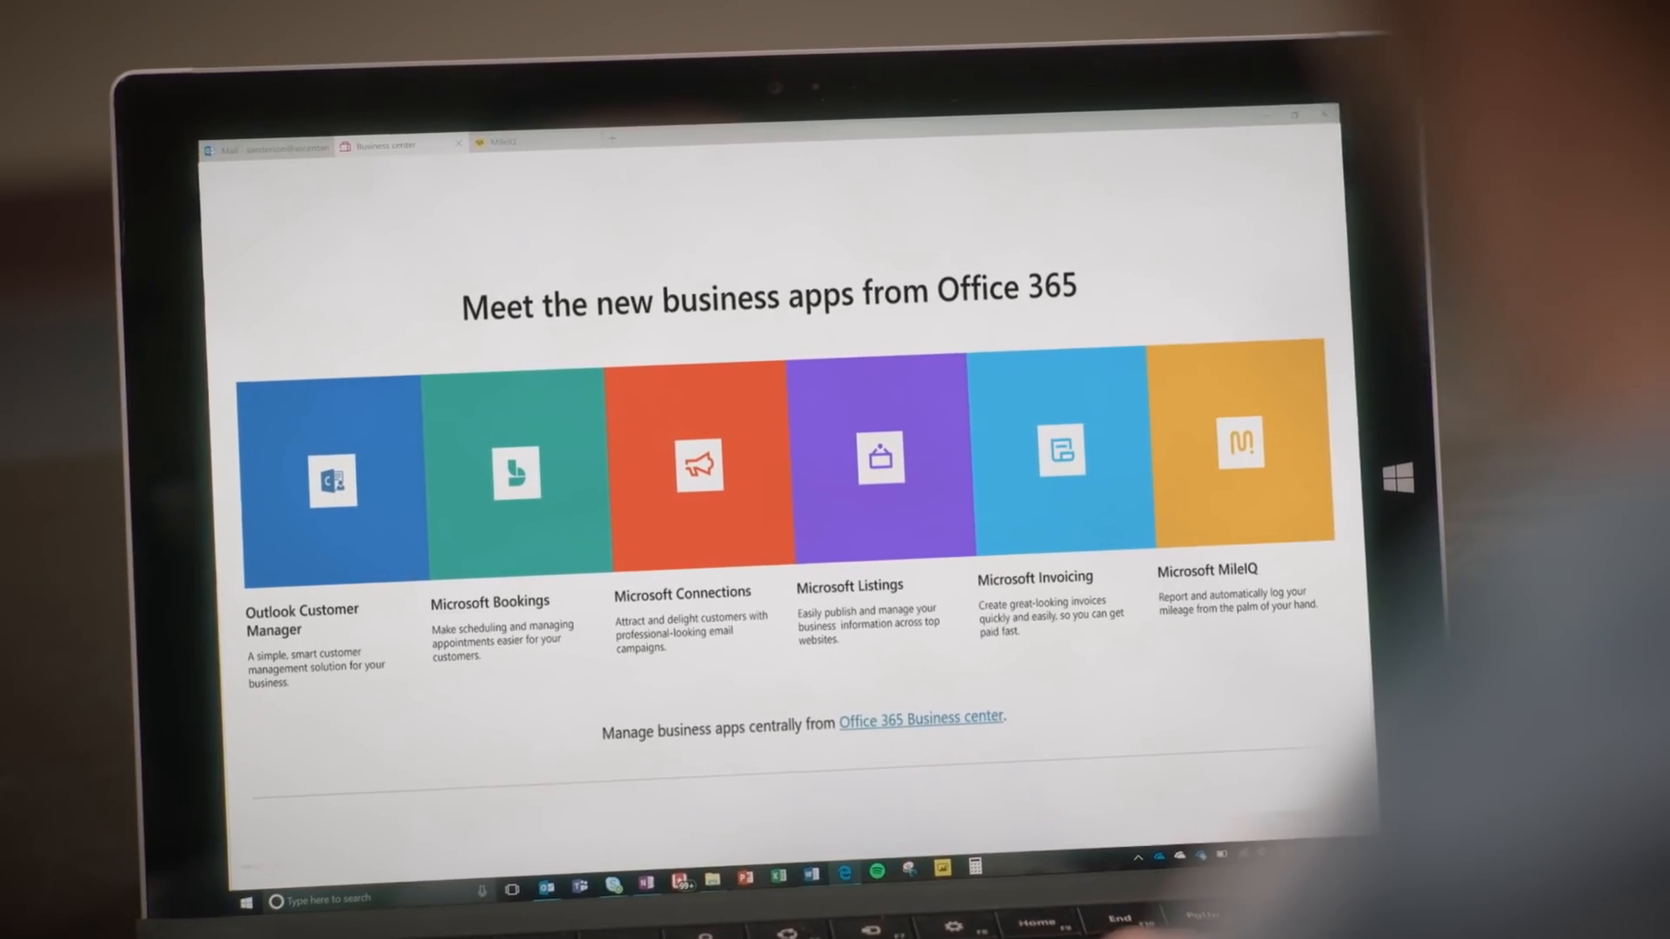
scroll(down, 3)
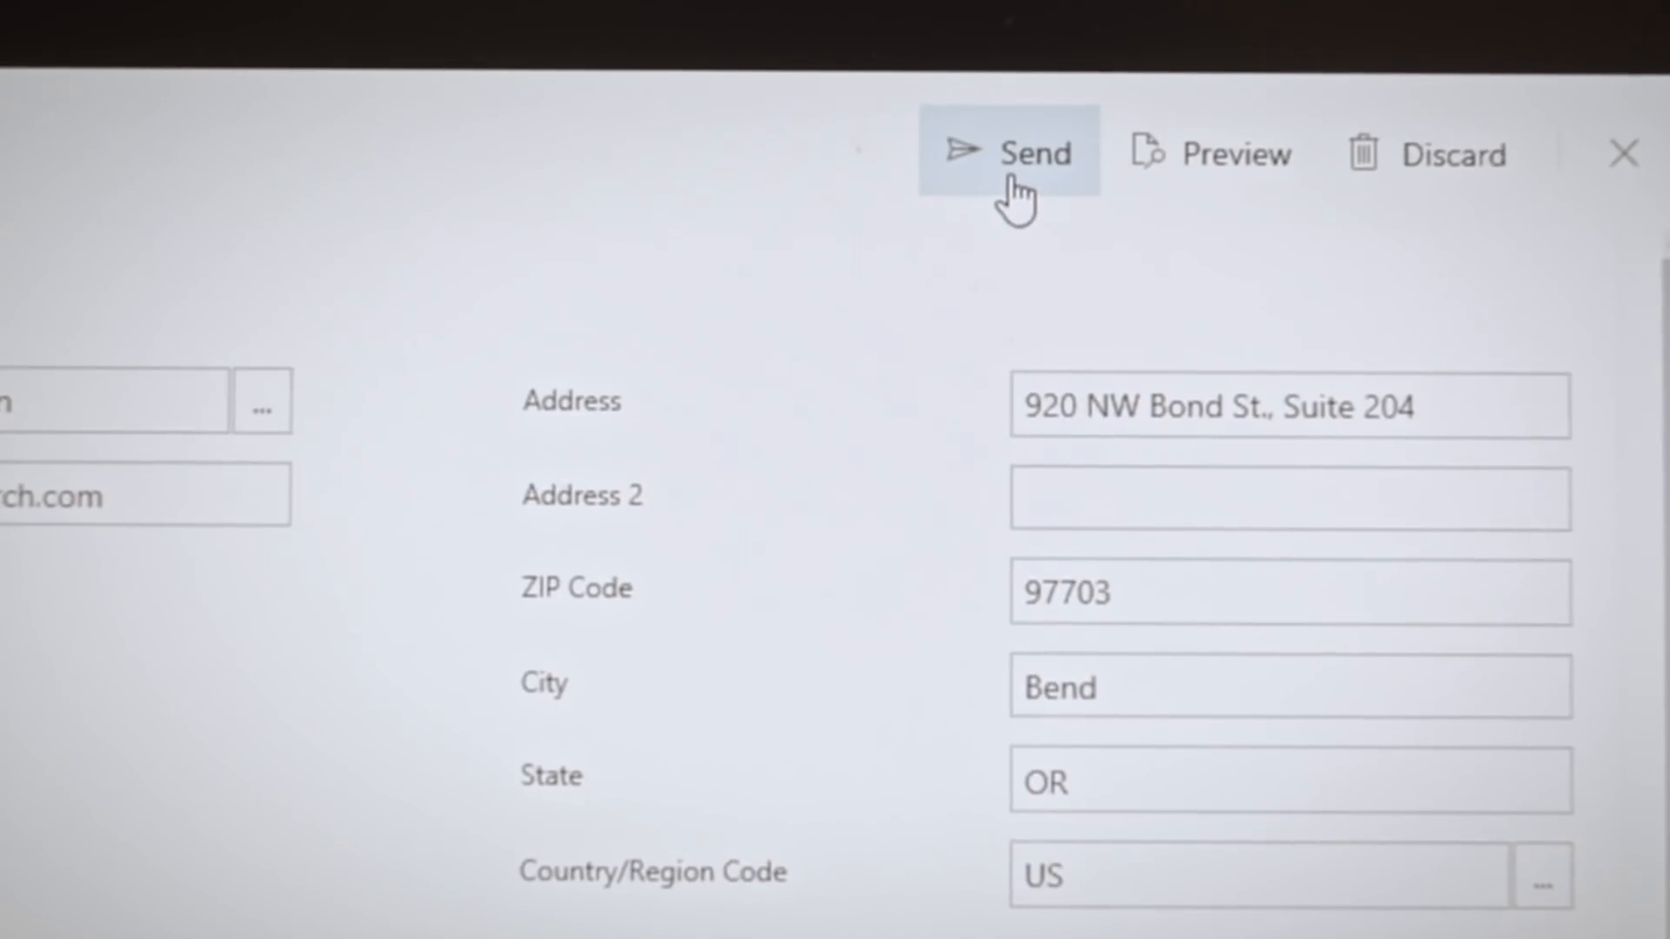
click(1009, 152)
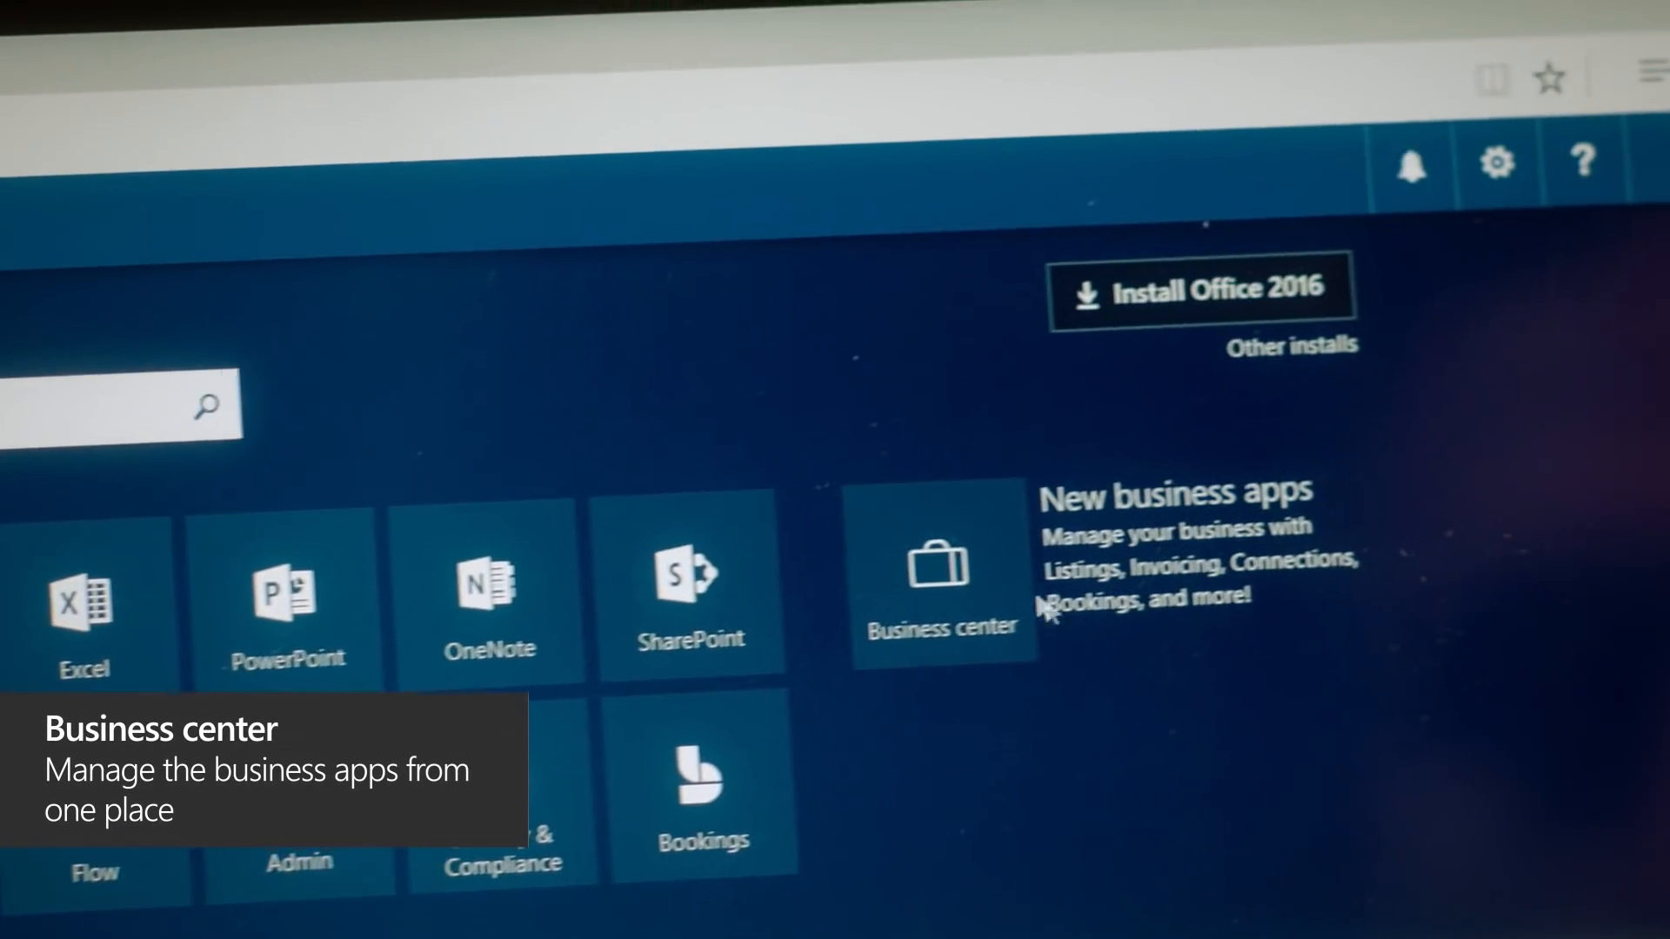
Step: Open Business center from the Office 365 home page to view the sent invoice entry
click(941, 574)
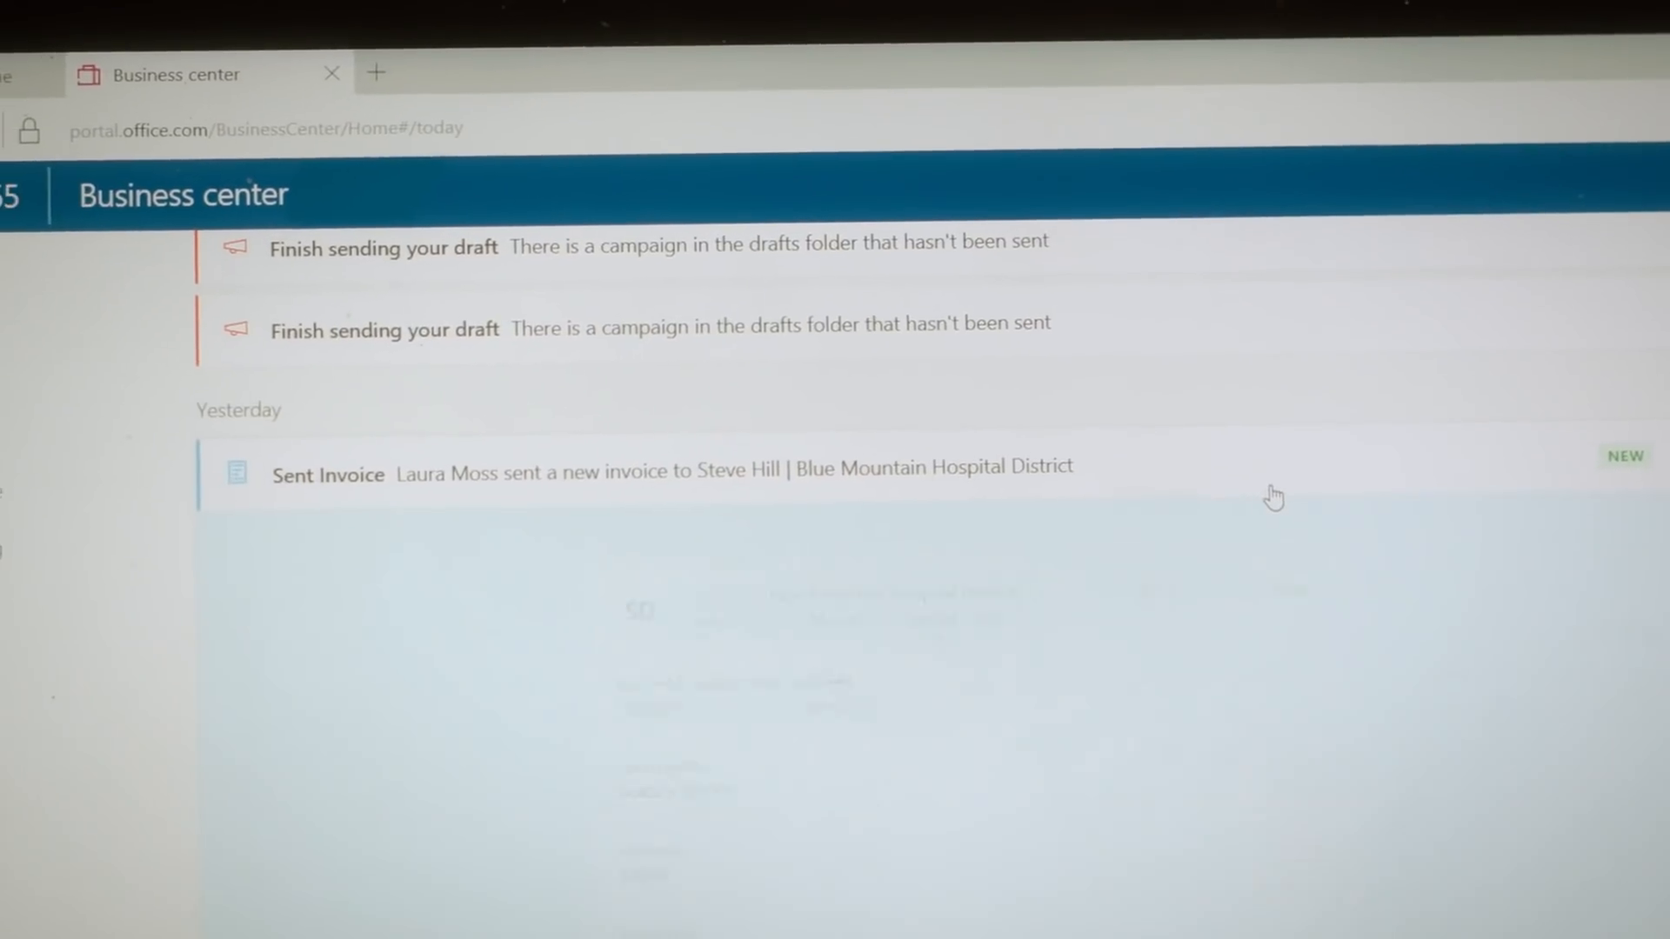